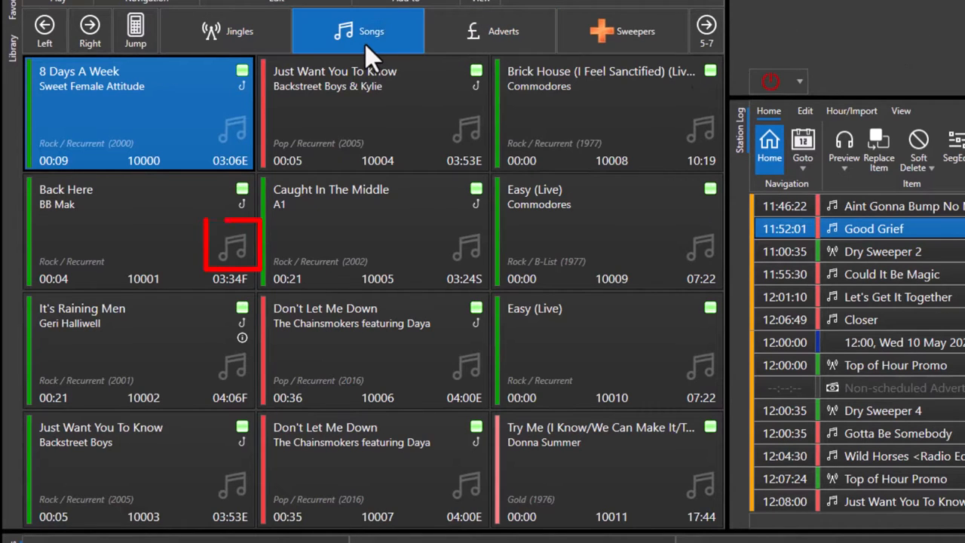
# - Browse the Jingles, Adverts and Sweepers categories in the media library
pyautogui.click(227, 30)
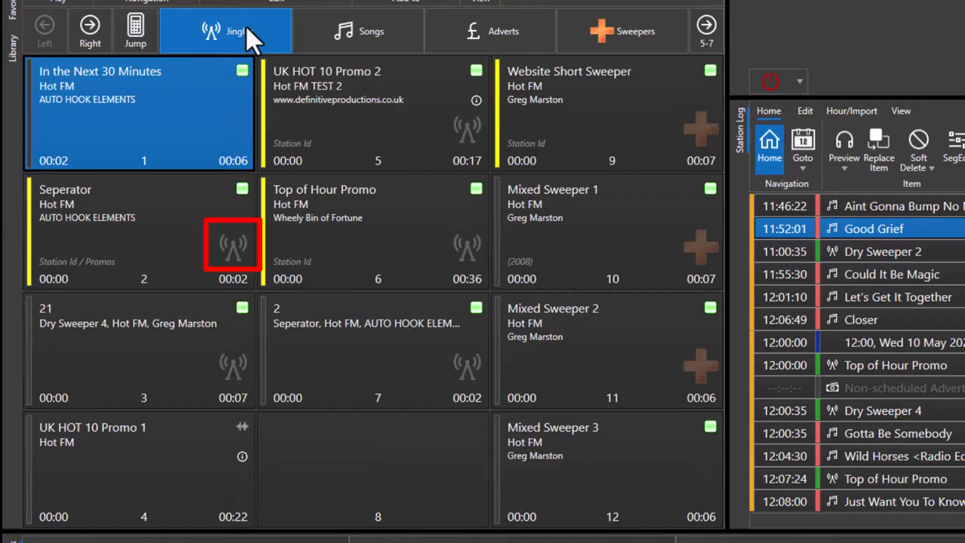
pyautogui.click(504, 30)
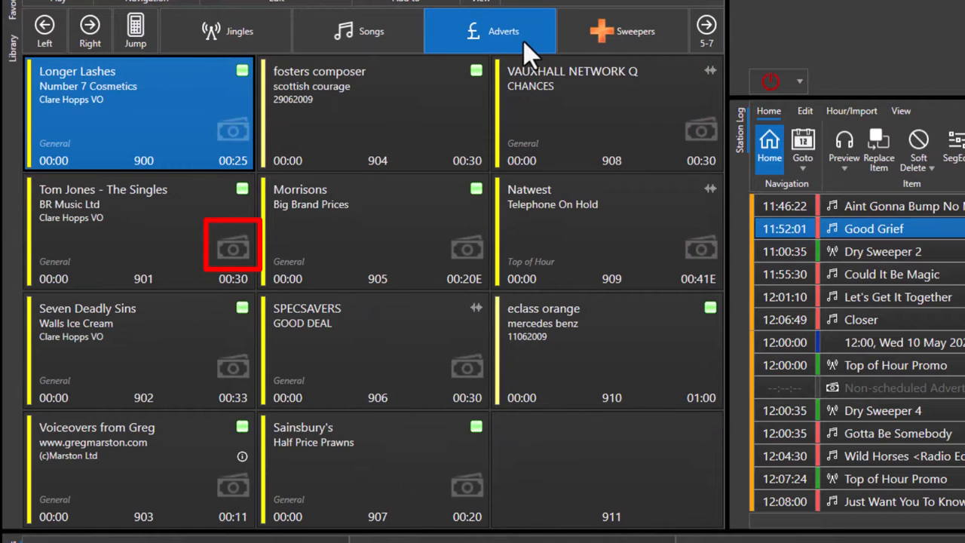
pyautogui.click(621, 30)
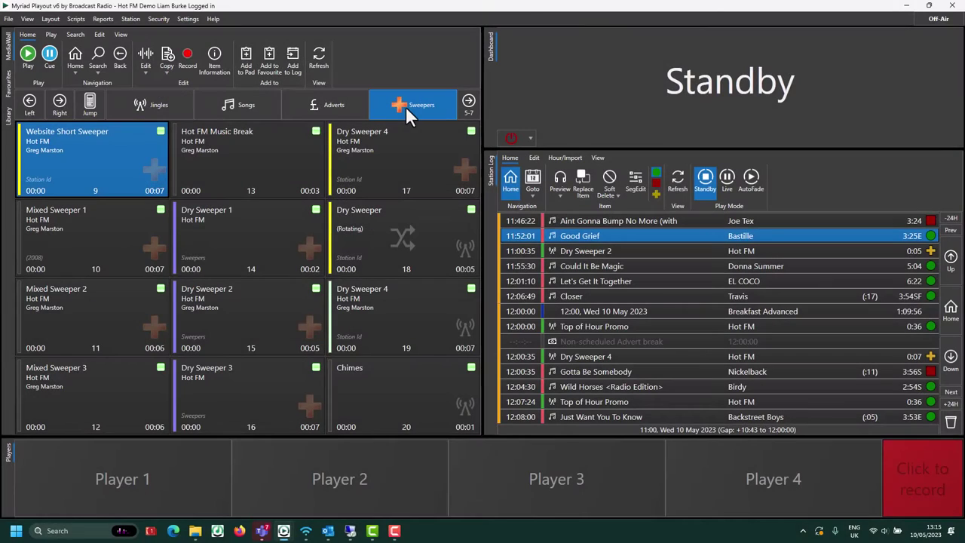
# - Show the Songs list and view a song's Item Type choices in its editor
pyautogui.click(247, 105)
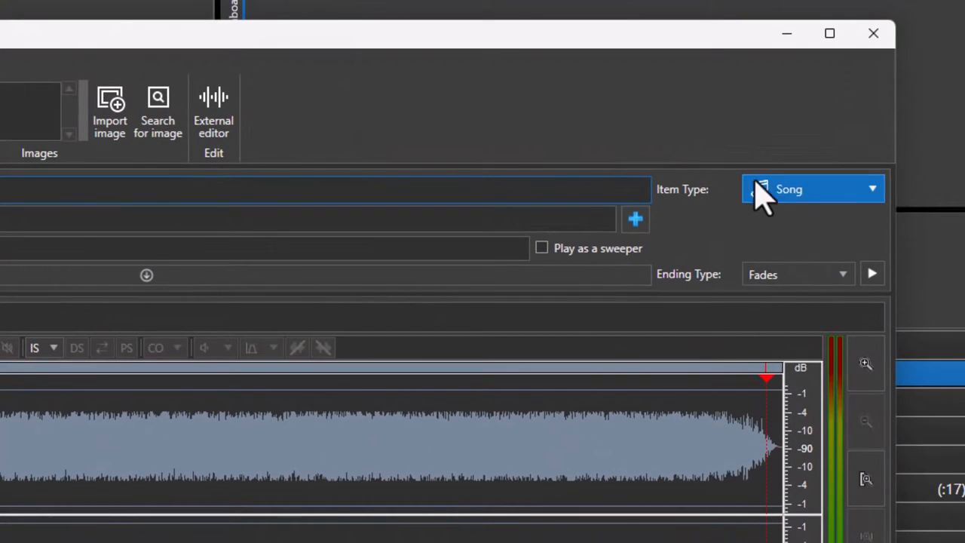
pyautogui.click(872, 190)
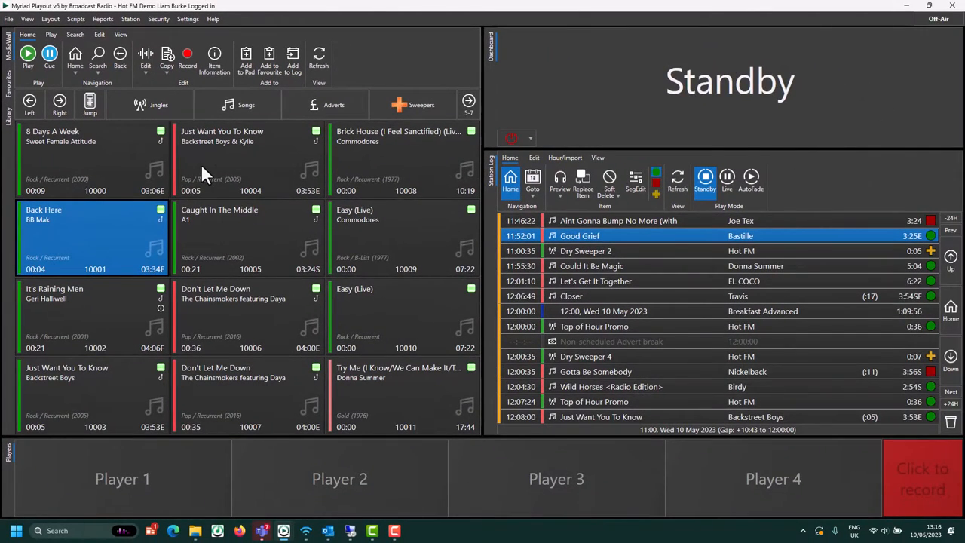
pyautogui.click(148, 104)
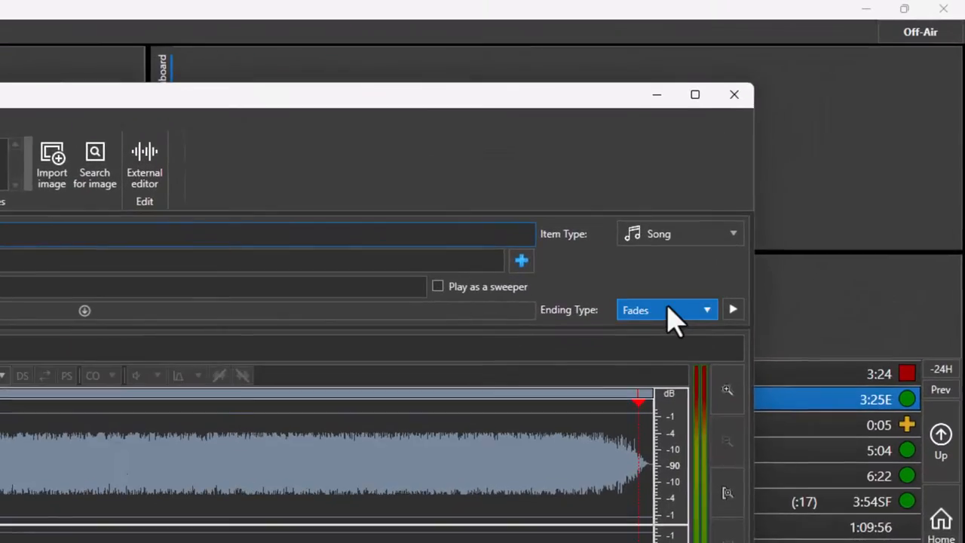
pyautogui.click(667, 311)
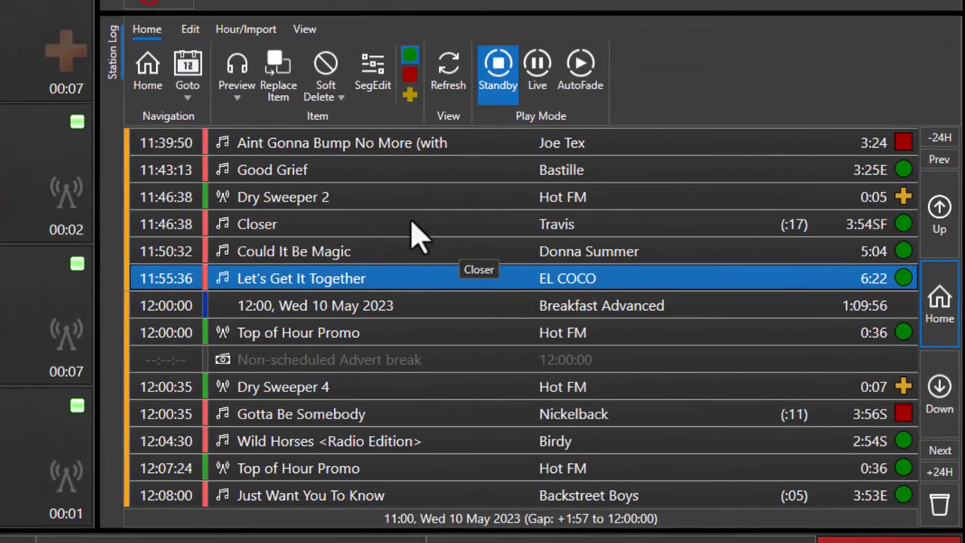
pyautogui.moveTo(385, 208)
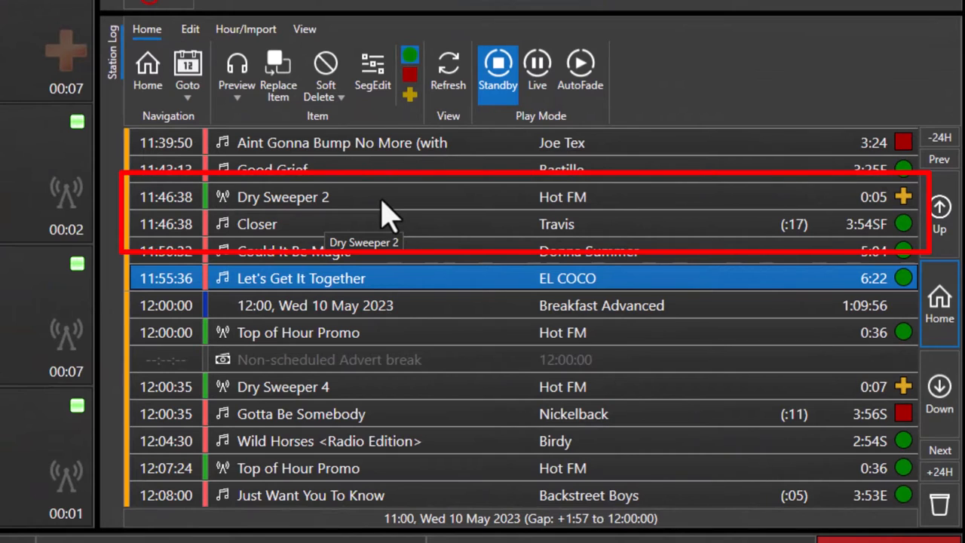
pyautogui.moveTo(440, 241)
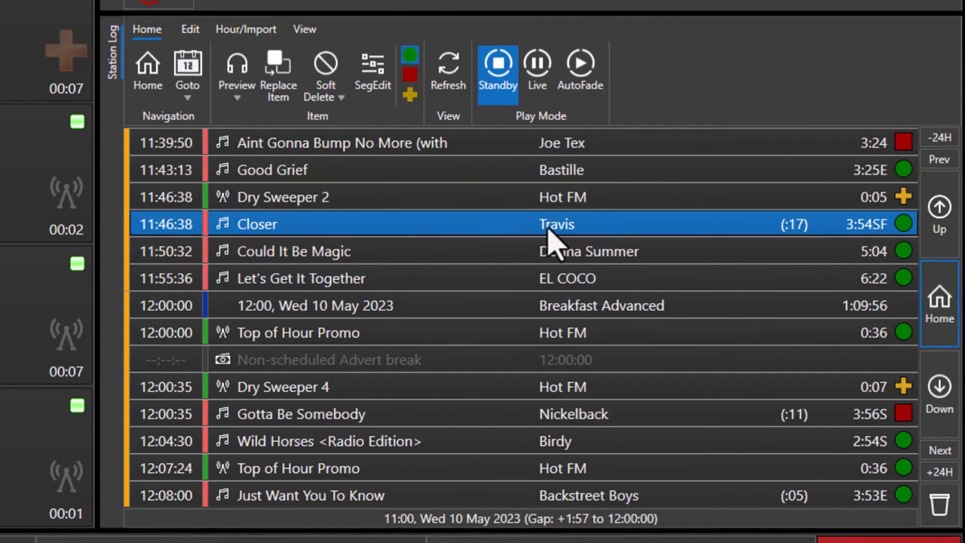
pyautogui.moveTo(814, 238)
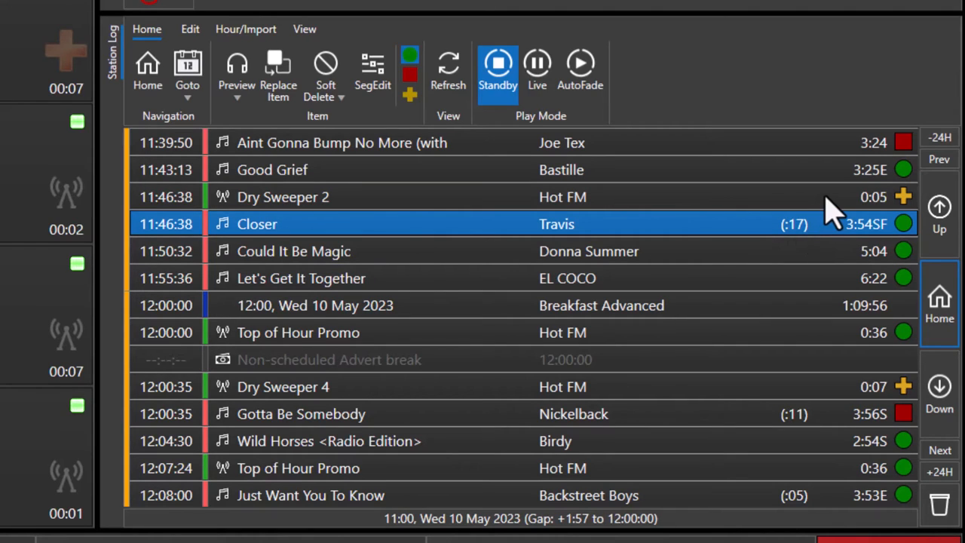
pyautogui.moveTo(648, 211)
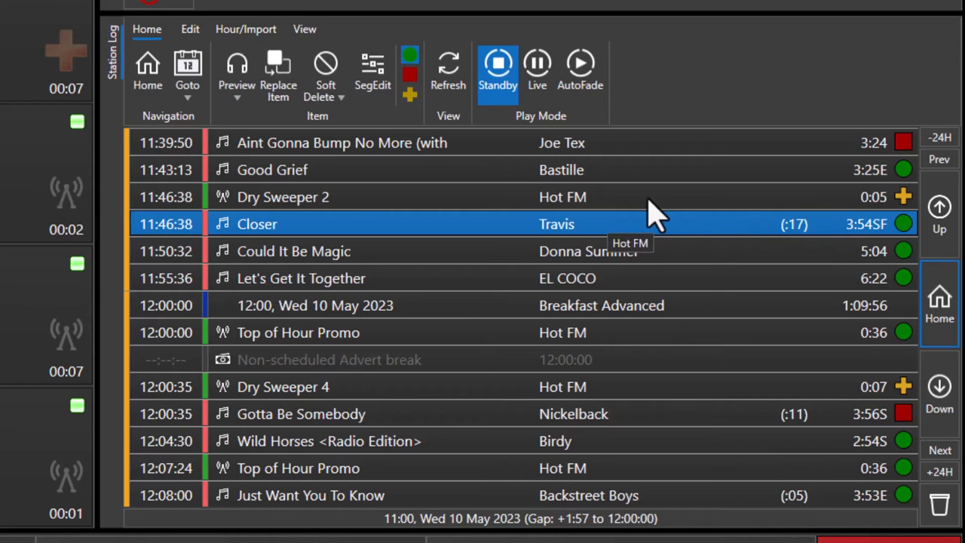
pyautogui.moveTo(641, 238)
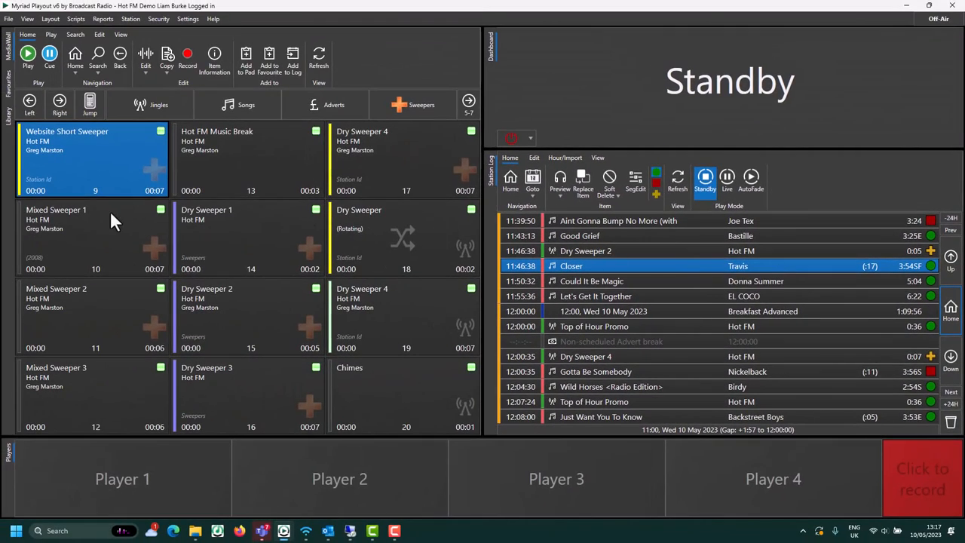
pyautogui.moveTo(122, 167)
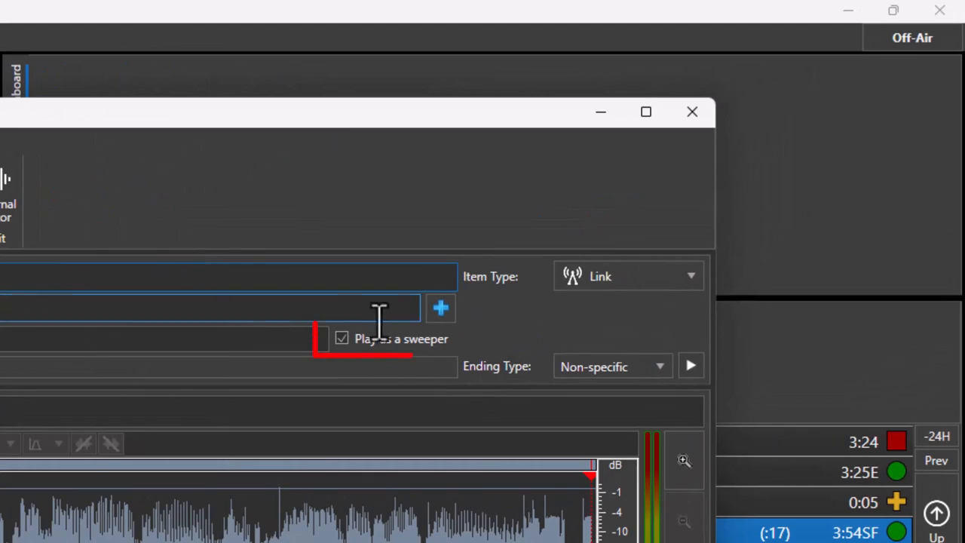
# - Untick 'Play as a sweeper' on the Link item
pyautogui.click(341, 338)
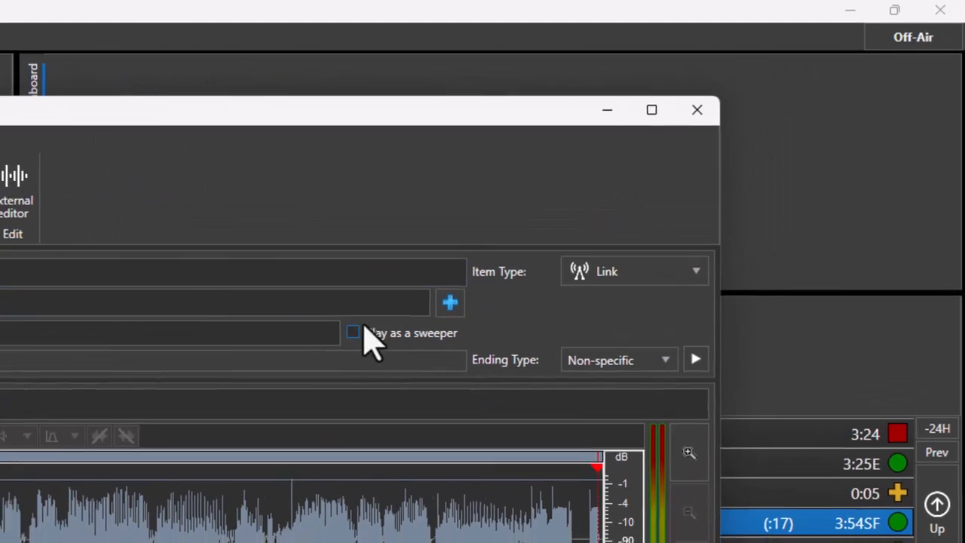